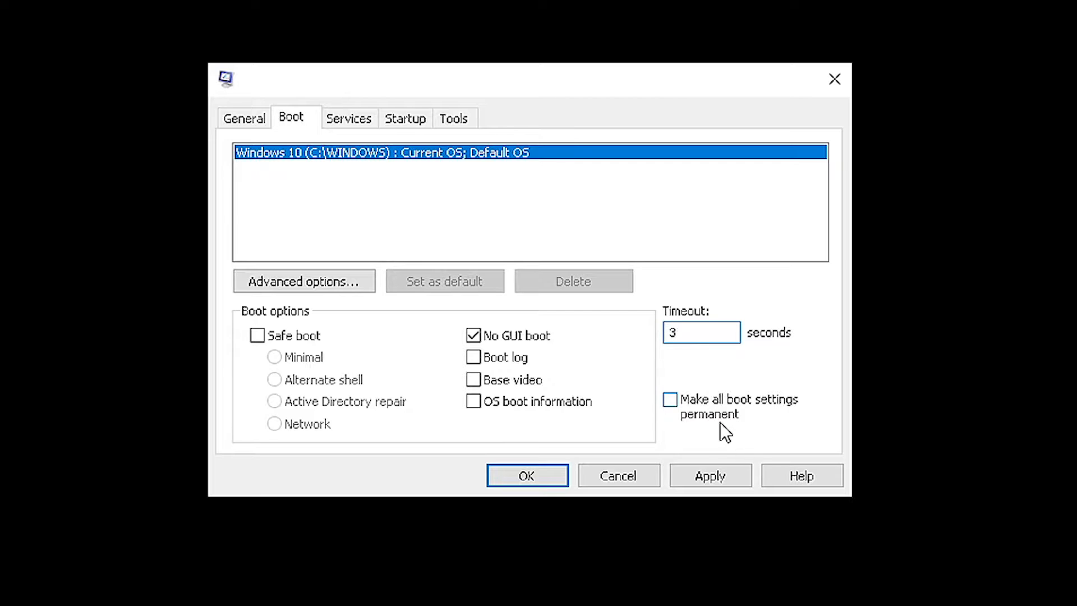
Step: Go to Update & Security in Settings to view the Windows Update status showing the system is up to date
{"action": "left_click", "coordinate": [527, 475]}
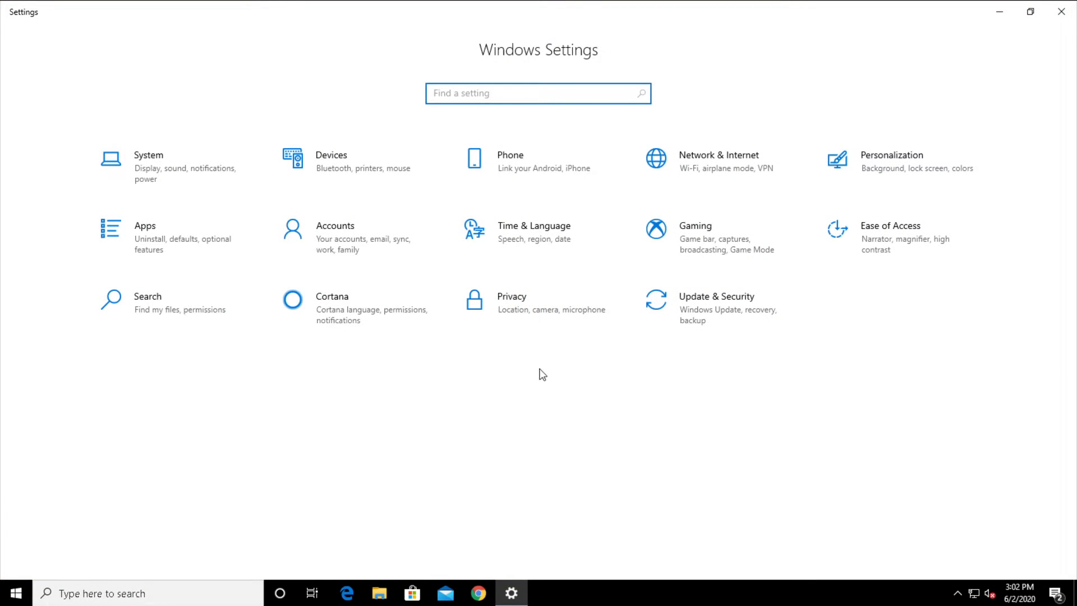
{"action": "left_click", "coordinate": [716, 295]}
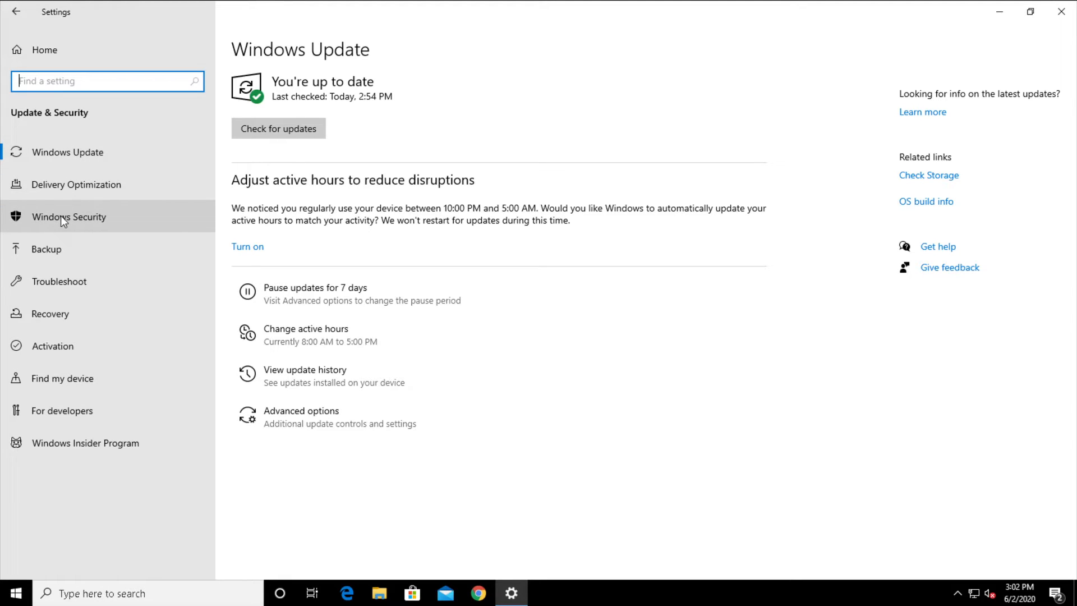